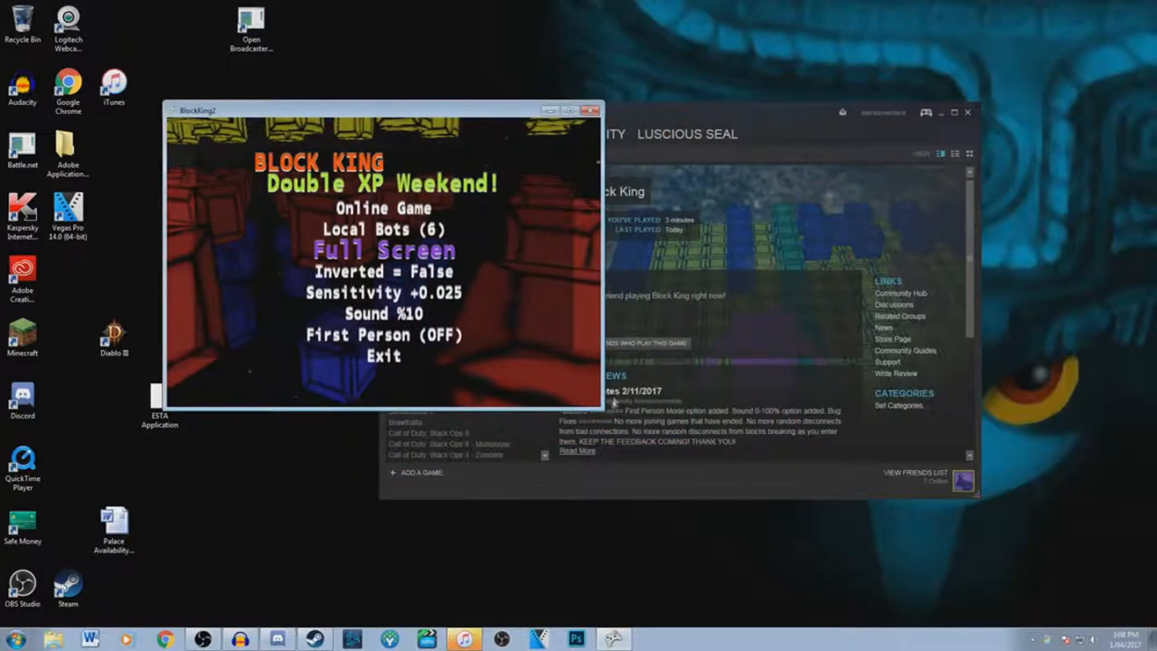
# Step: Start an Online Game from the main menu, play it out, then leave the results screen
pyautogui.click(383, 208)
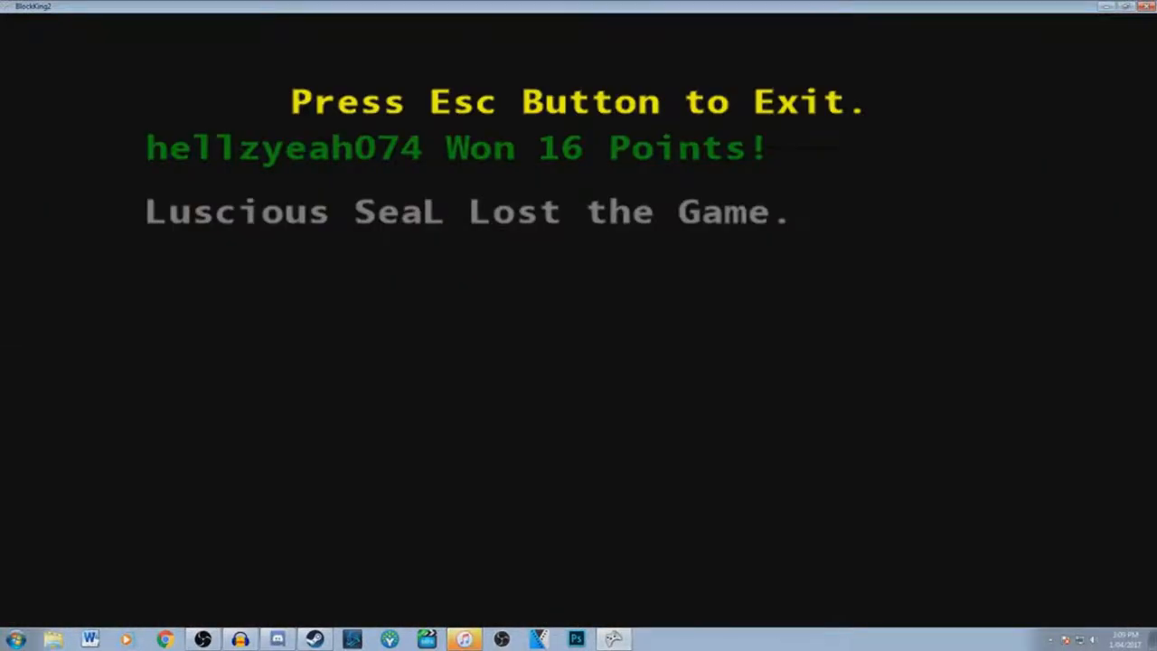
pyautogui.press('Escape')
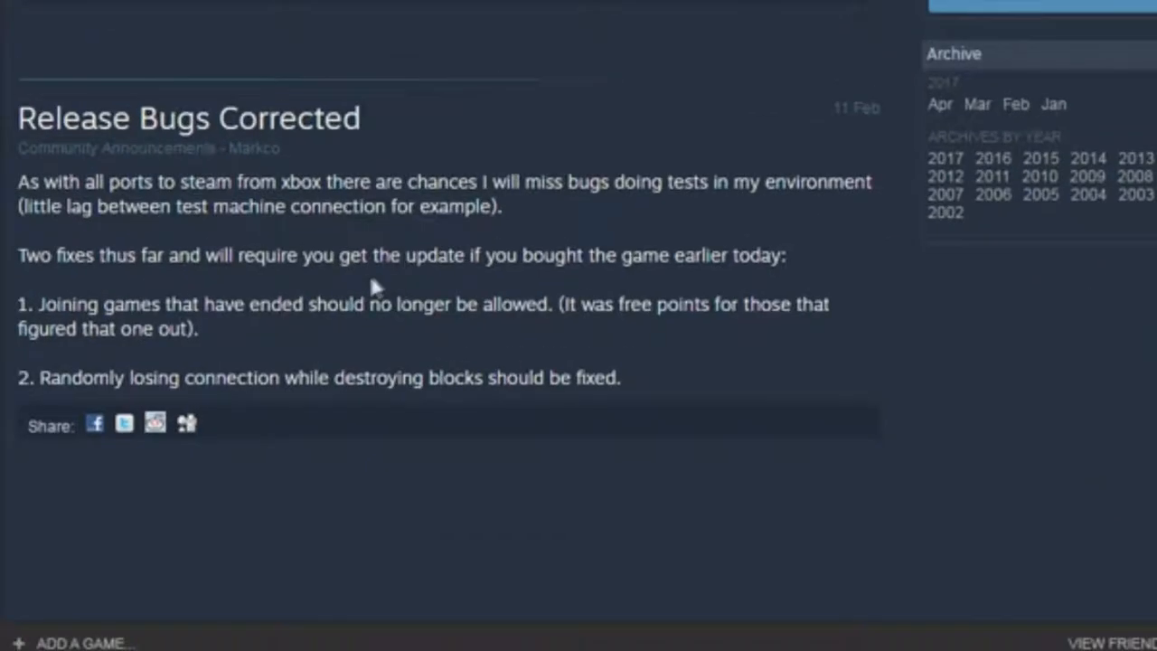
pyautogui.moveTo(658, 344)
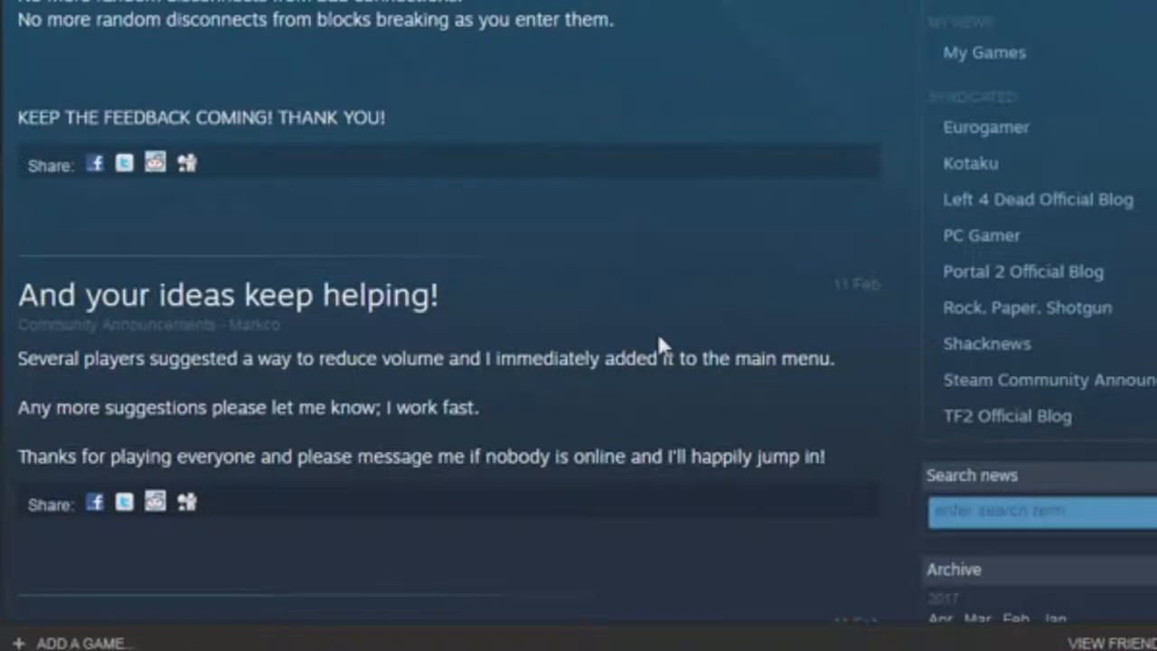
pyautogui.moveTo(732, 412)
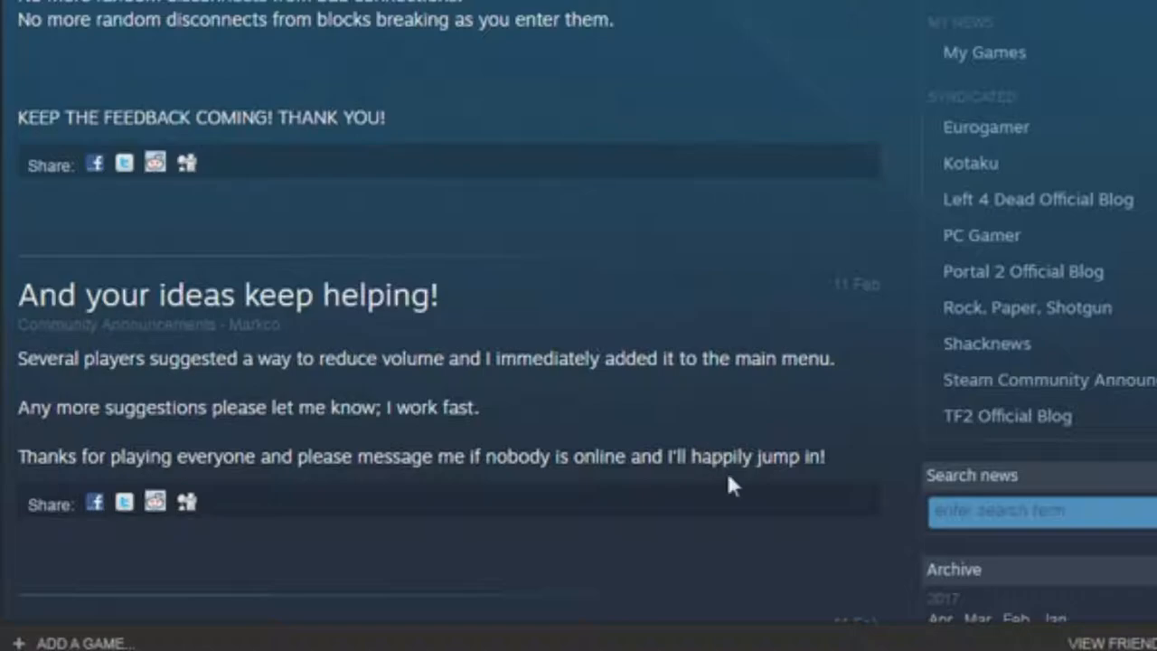
pyautogui.moveTo(656, 485)
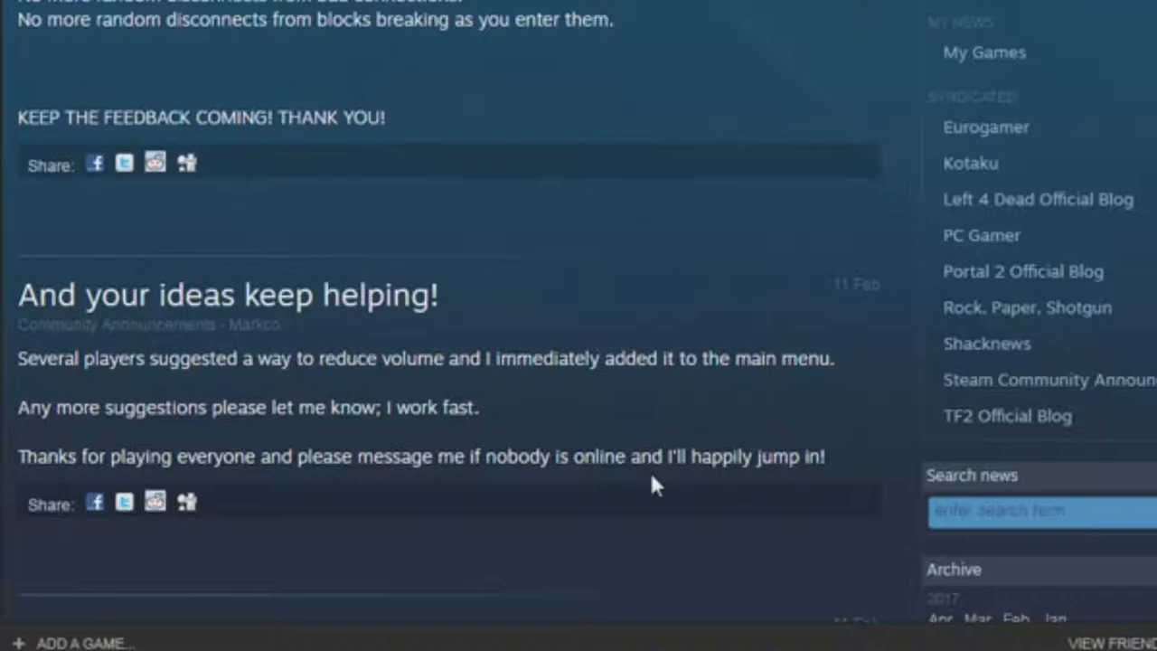
pyautogui.moveTo(641, 499)
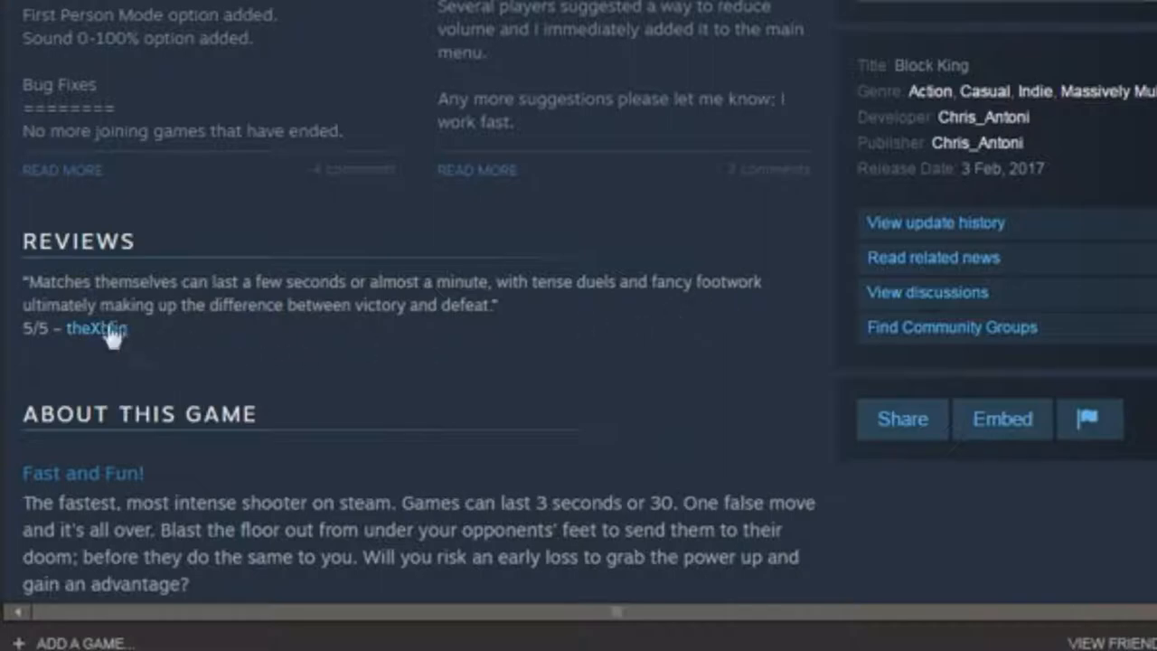
pyautogui.moveTo(334, 329)
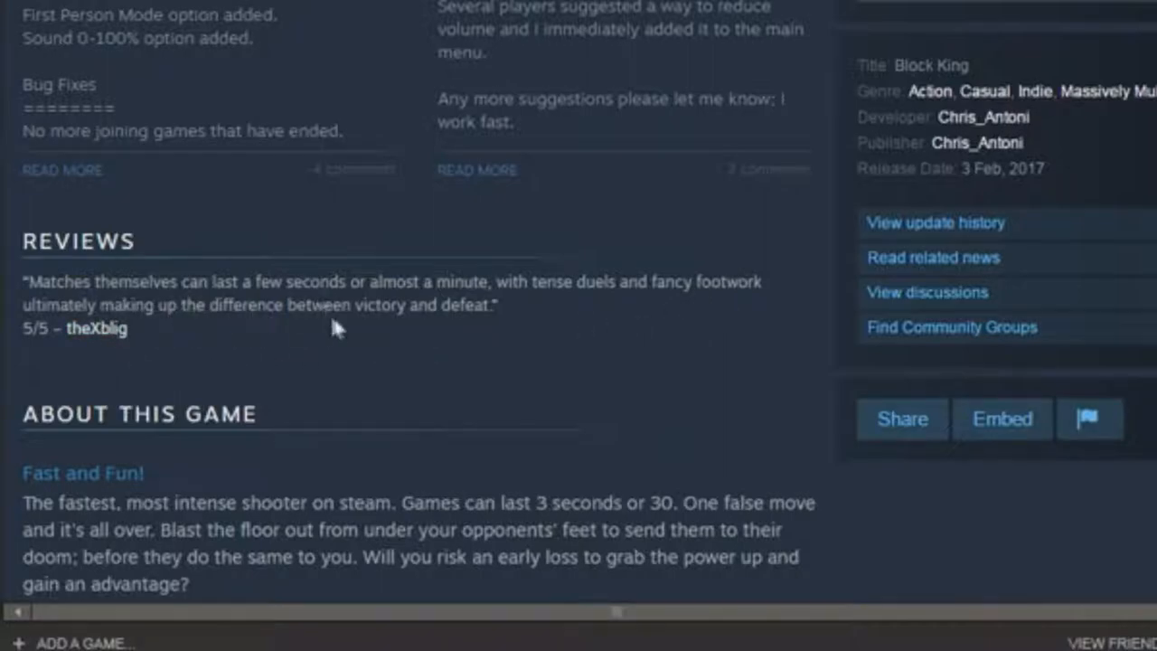
pyautogui.moveTo(353, 365)
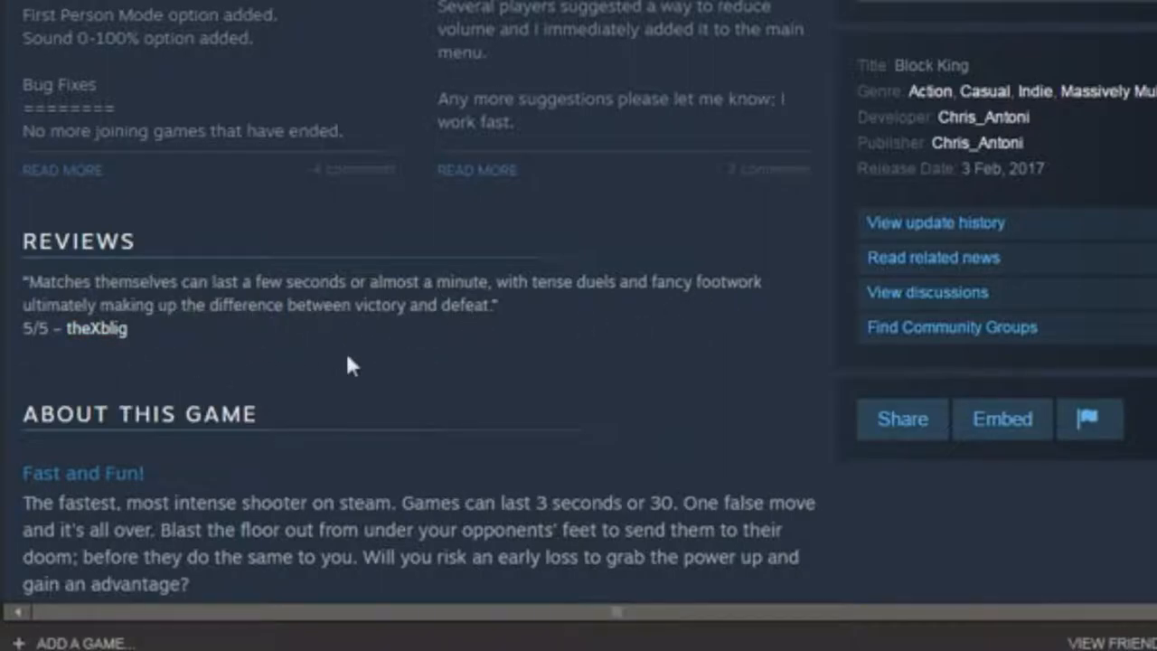
pyautogui.moveTo(213, 350)
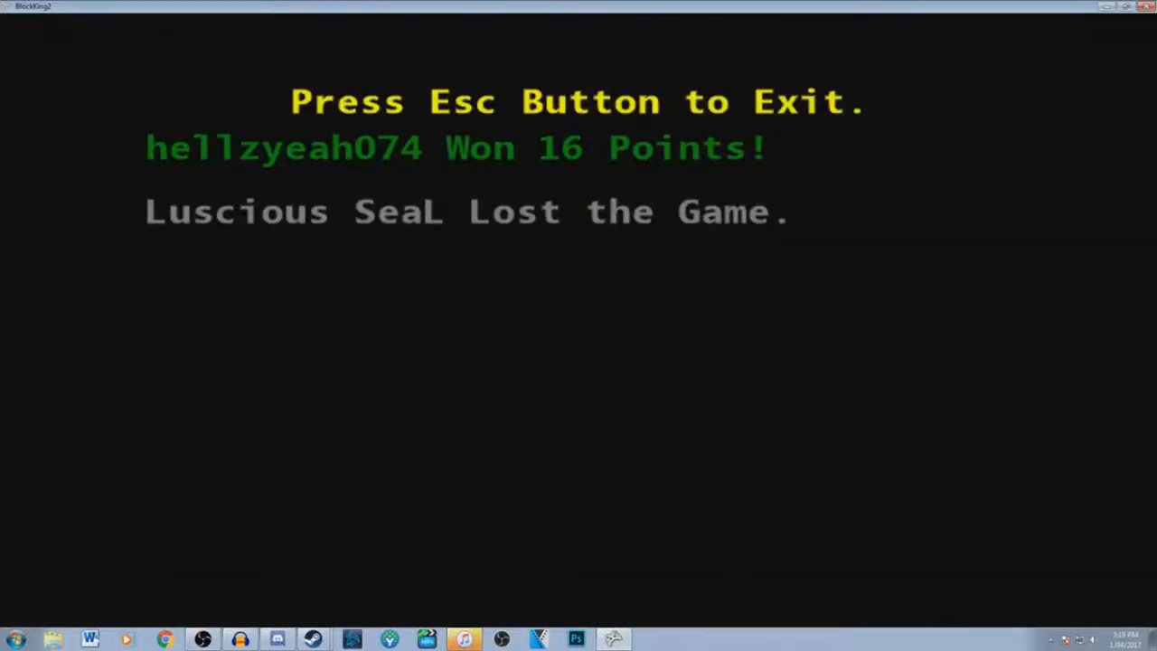
# Step: Leave the lost match's results screen to continue playing online
pyautogui.press('Escape')
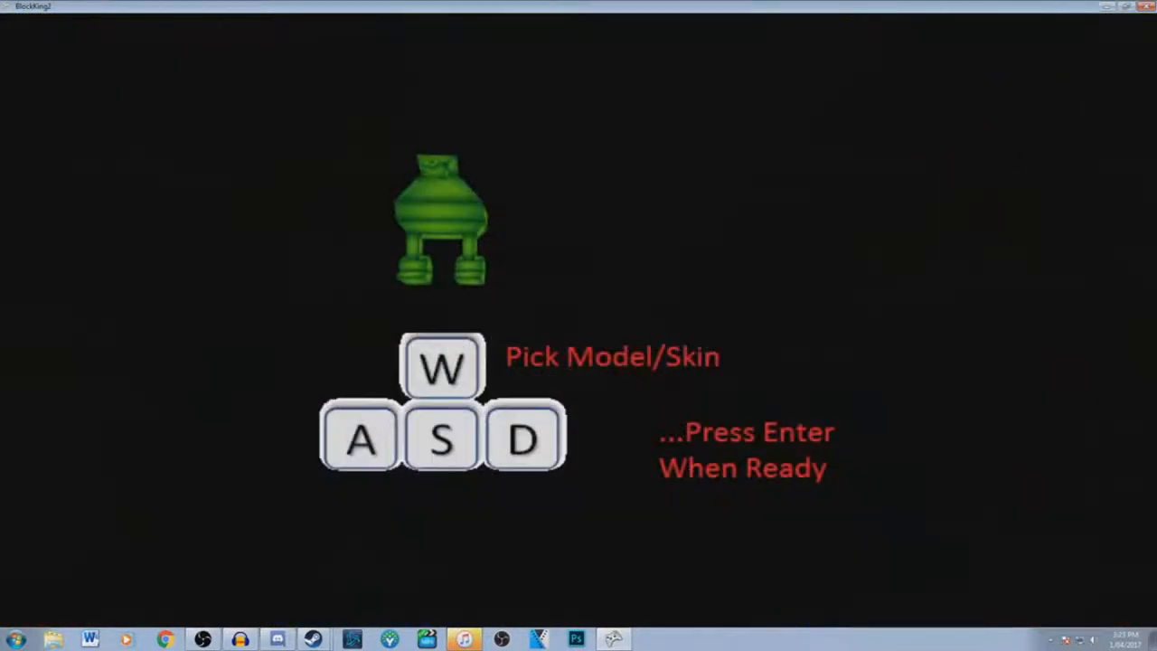
# Step: Confirm the displayed green character model and enter the next online match
pyautogui.press('enter')
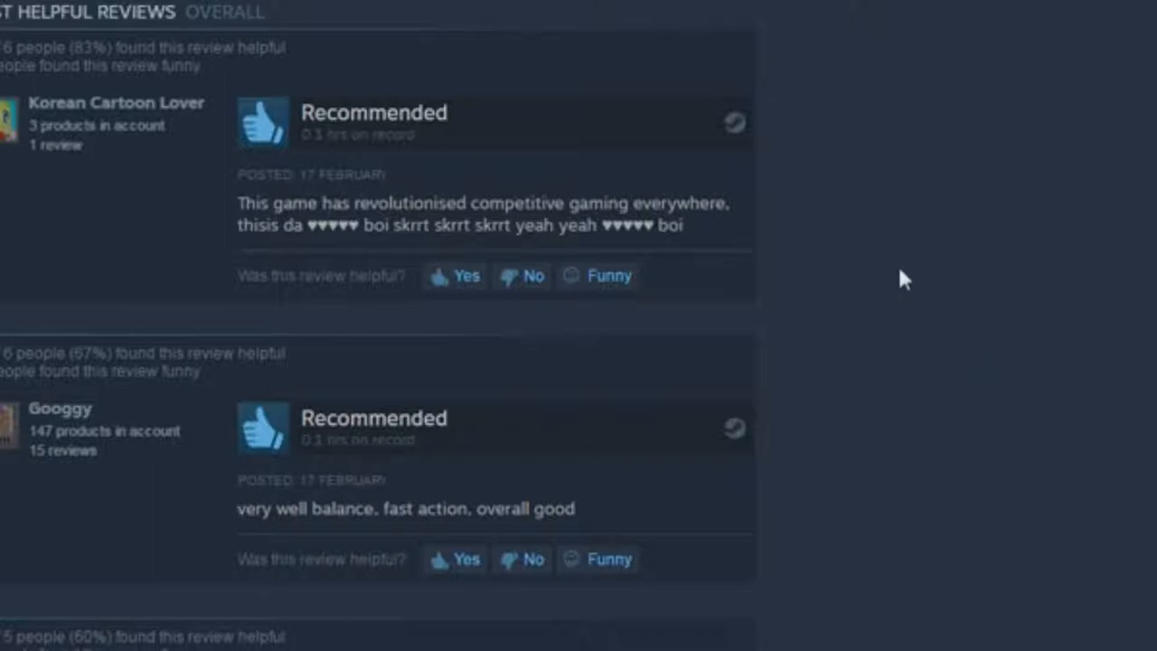
pyautogui.moveTo(911, 289)
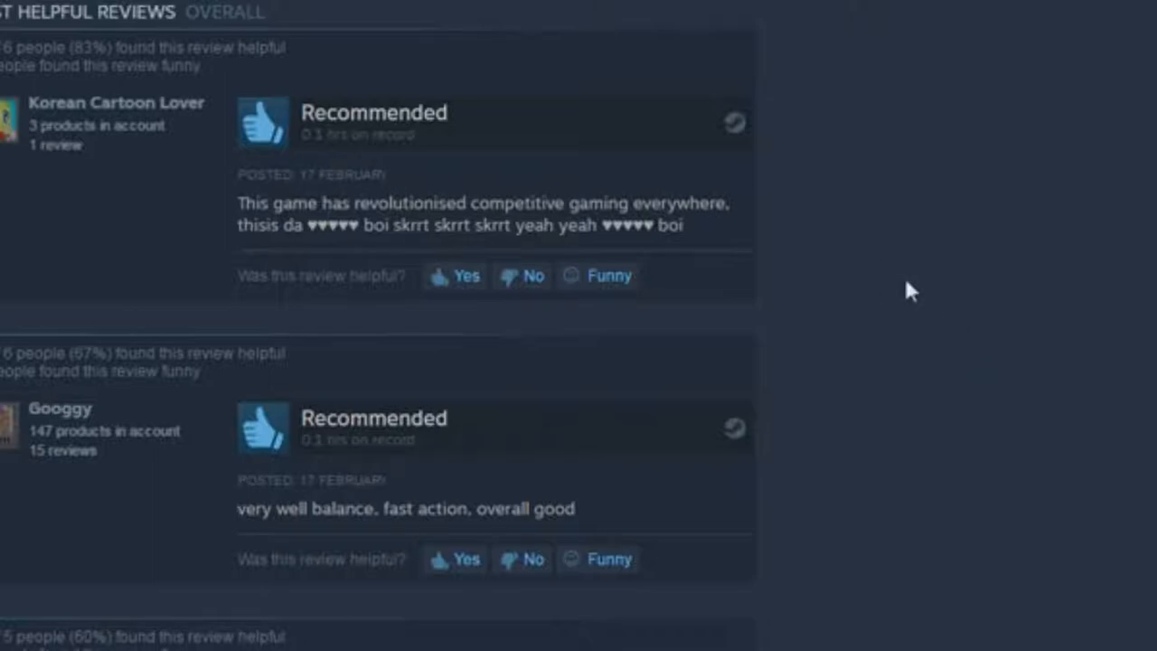
pyautogui.moveTo(894, 278)
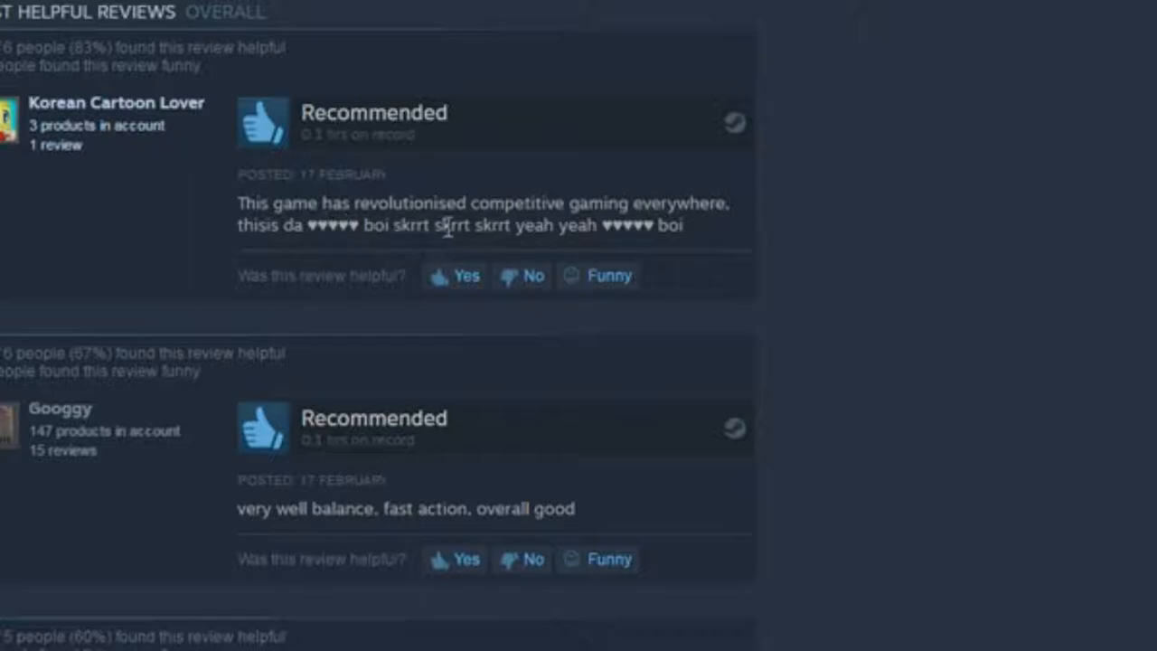
pyautogui.moveTo(636, 224)
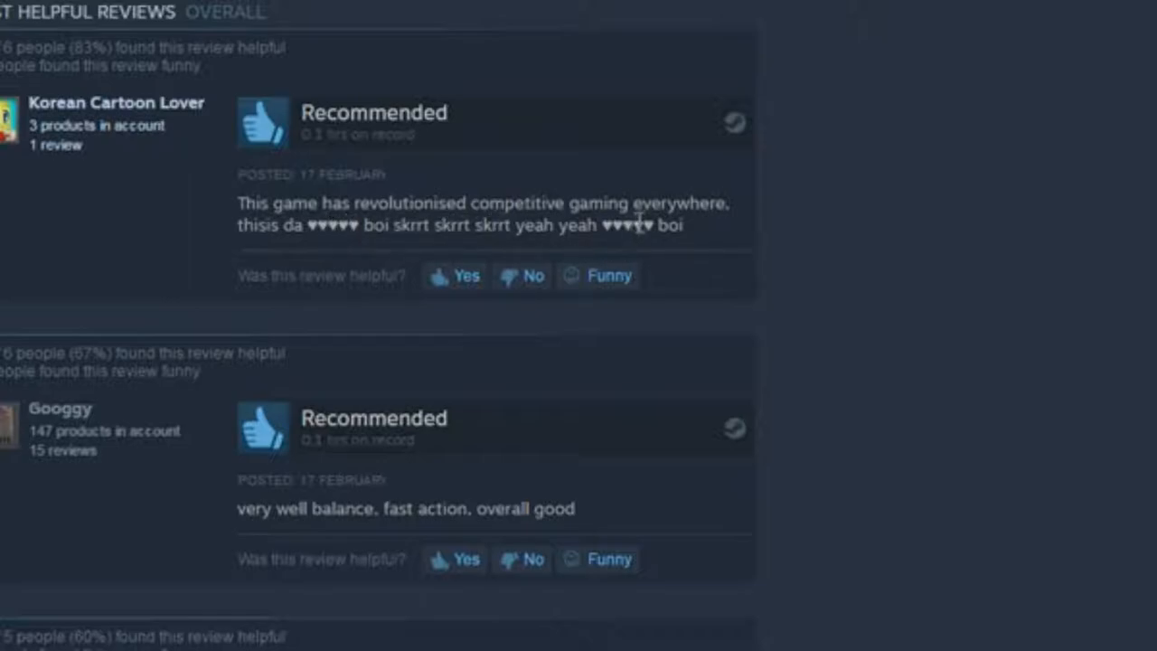
# Step: Scroll through the most helpful Recommended reviews down to 'The pinnacle of modern art'
pyautogui.scroll(-3)
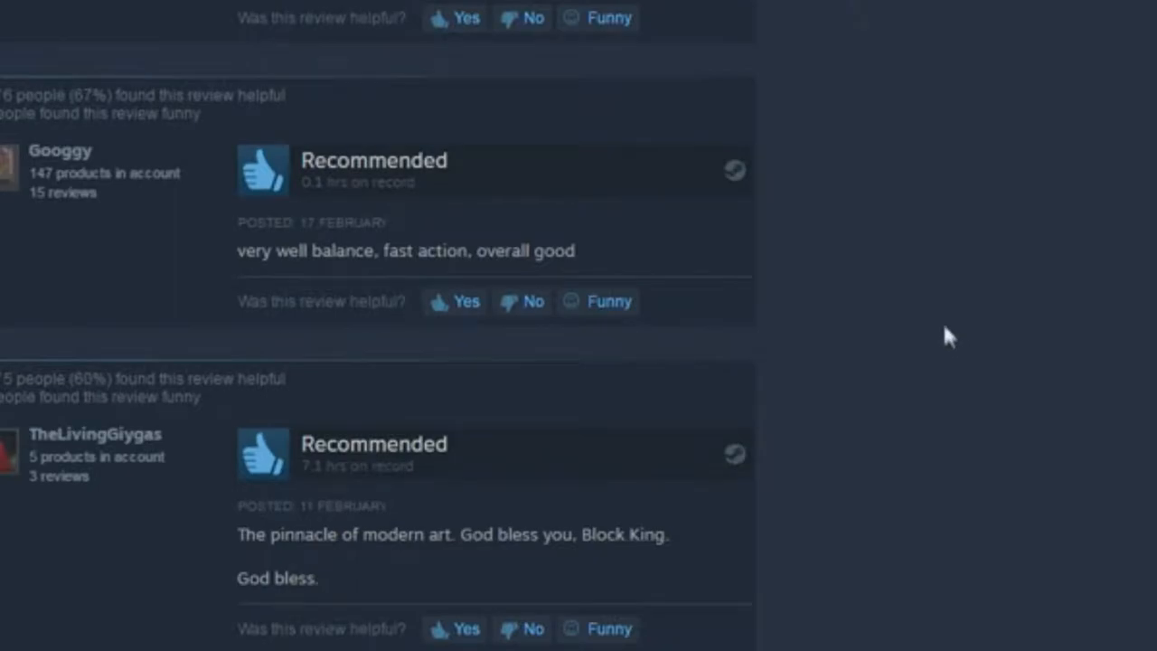
pyautogui.scroll(-3)
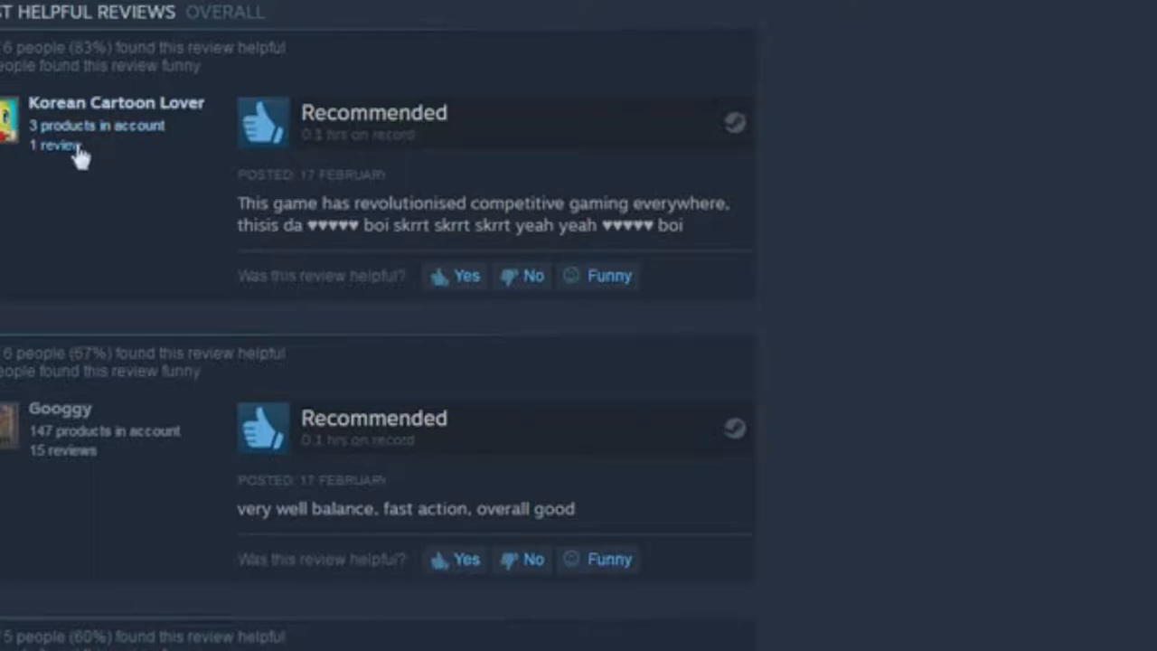
# Step: Scroll down to the lengthy Not Recommended review about clunky controls and boring gameplay
pyautogui.scroll(-3)
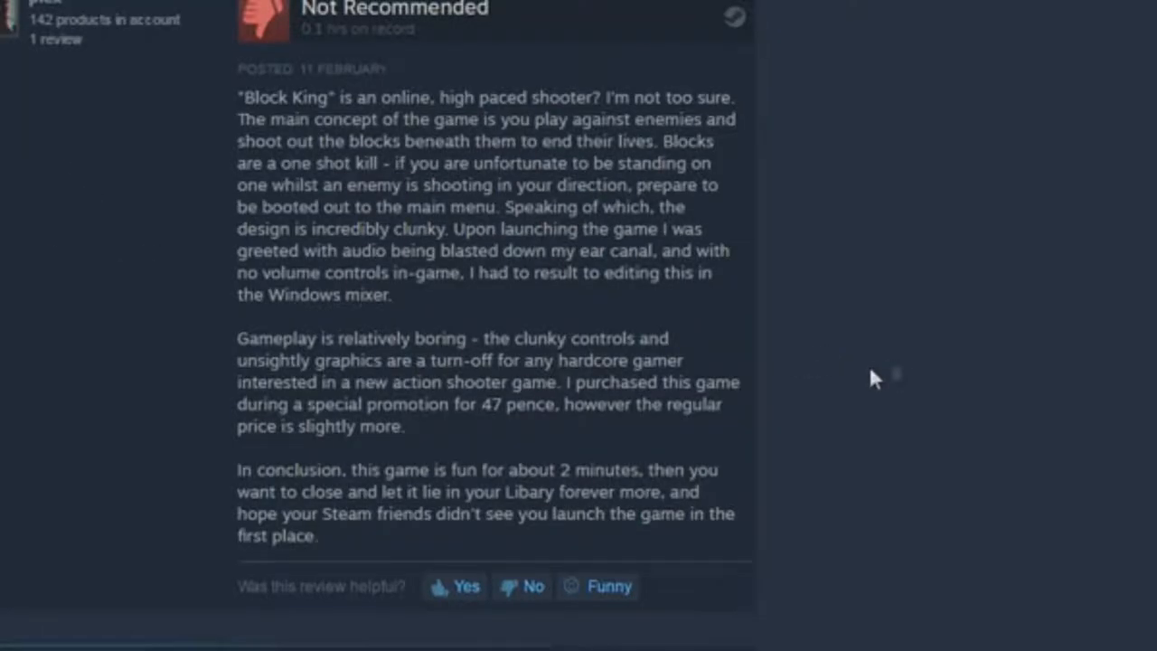
pyautogui.moveTo(859, 369)
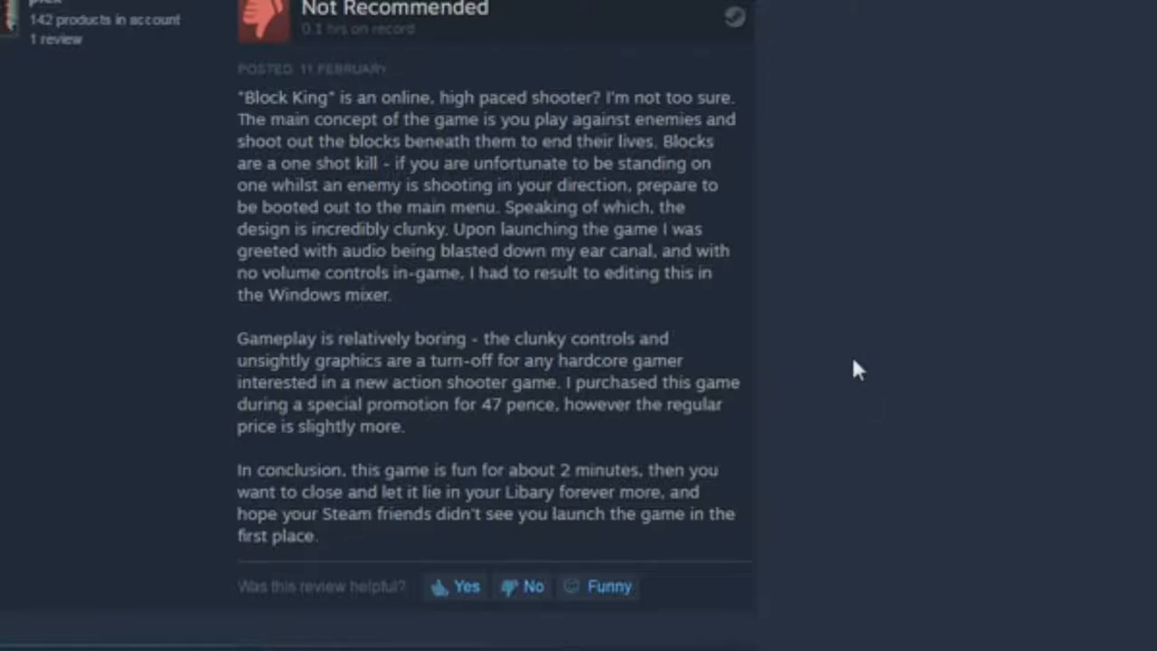
pyautogui.moveTo(736, 354)
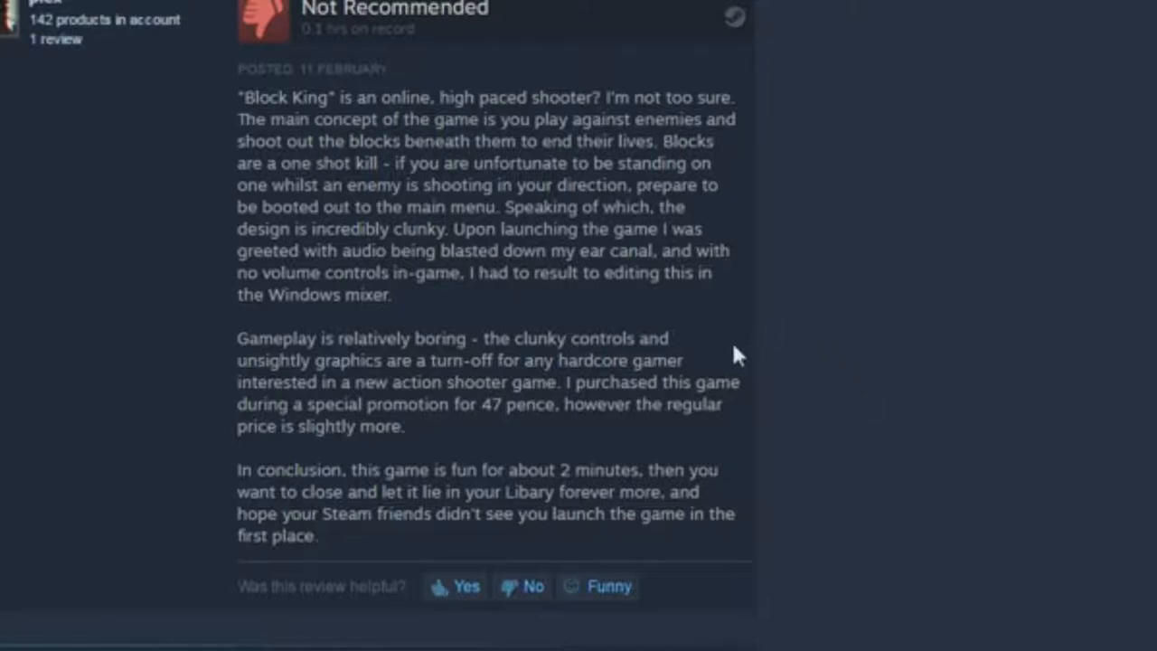
pyautogui.moveTo(788, 358)
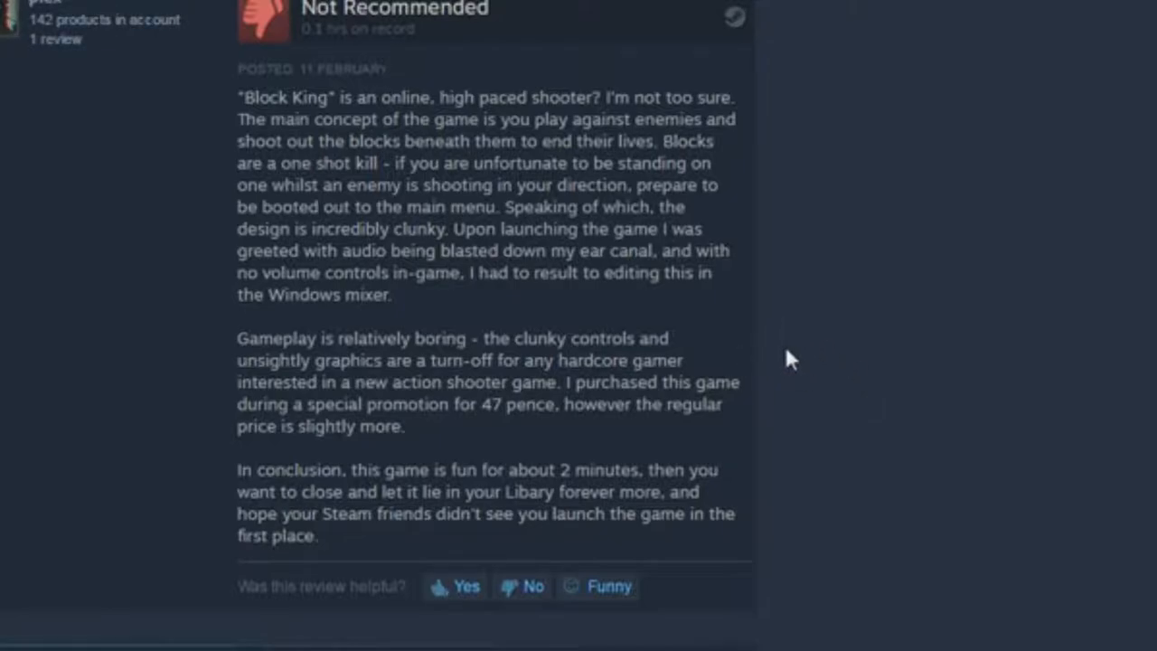
pyautogui.moveTo(859, 343)
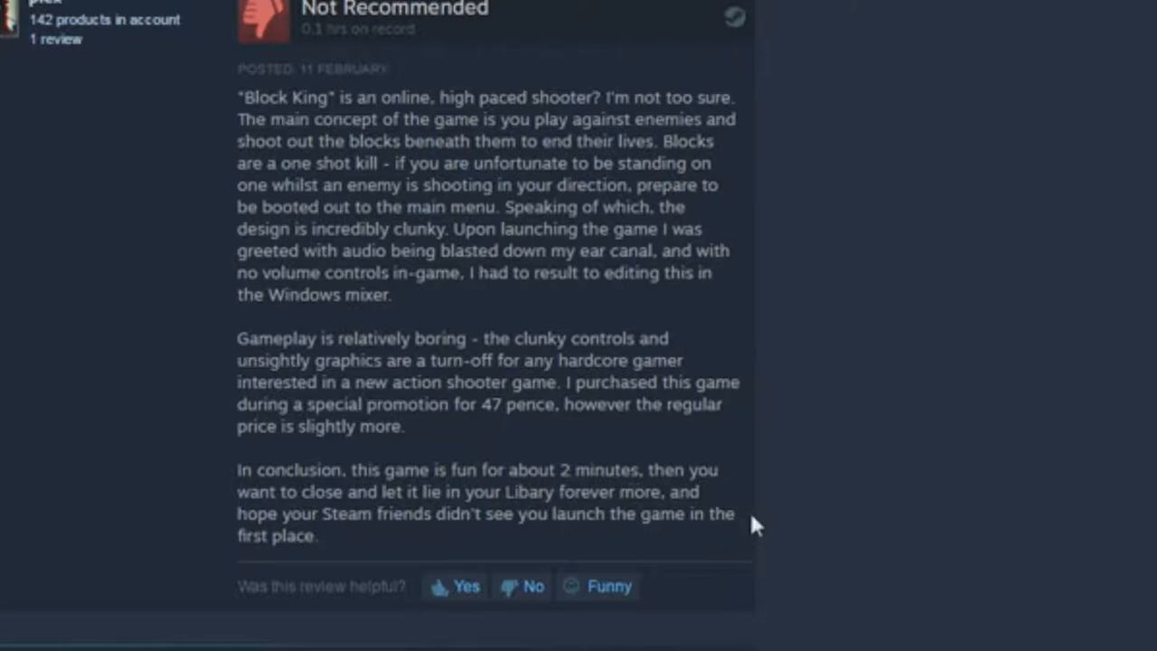
pyautogui.moveTo(788, 473)
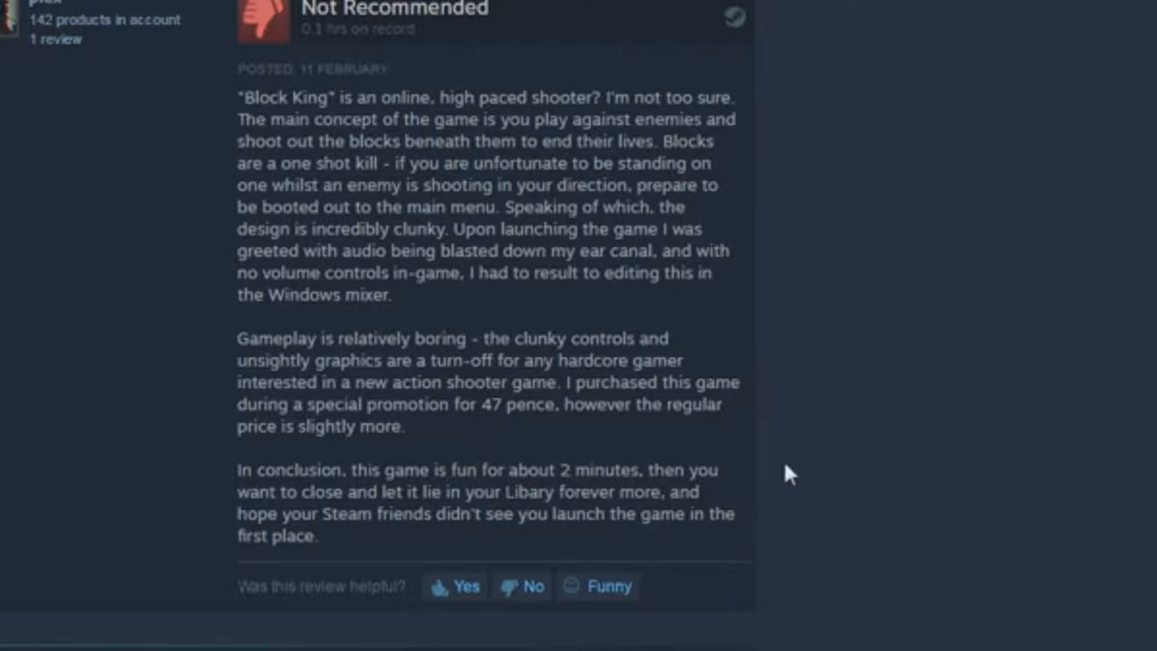
pyautogui.moveTo(813, 469)
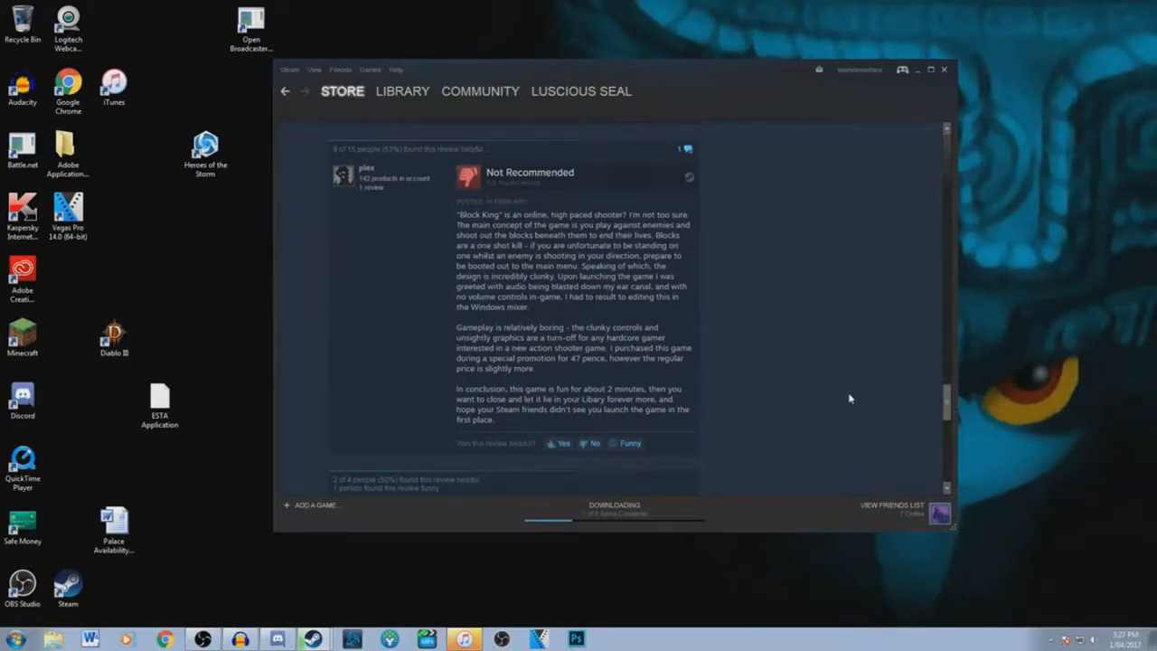
# Step: Scroll past the Not Recommended review to the next Recommended review below it
pyautogui.scroll(-3)
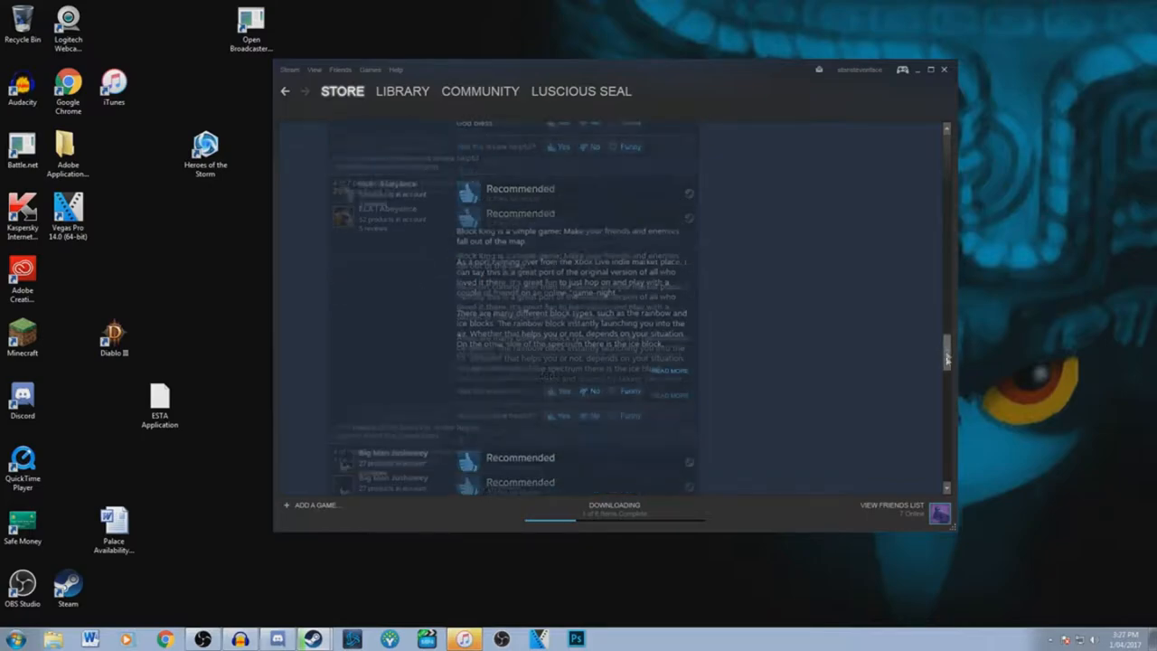
pyautogui.scroll(-3)
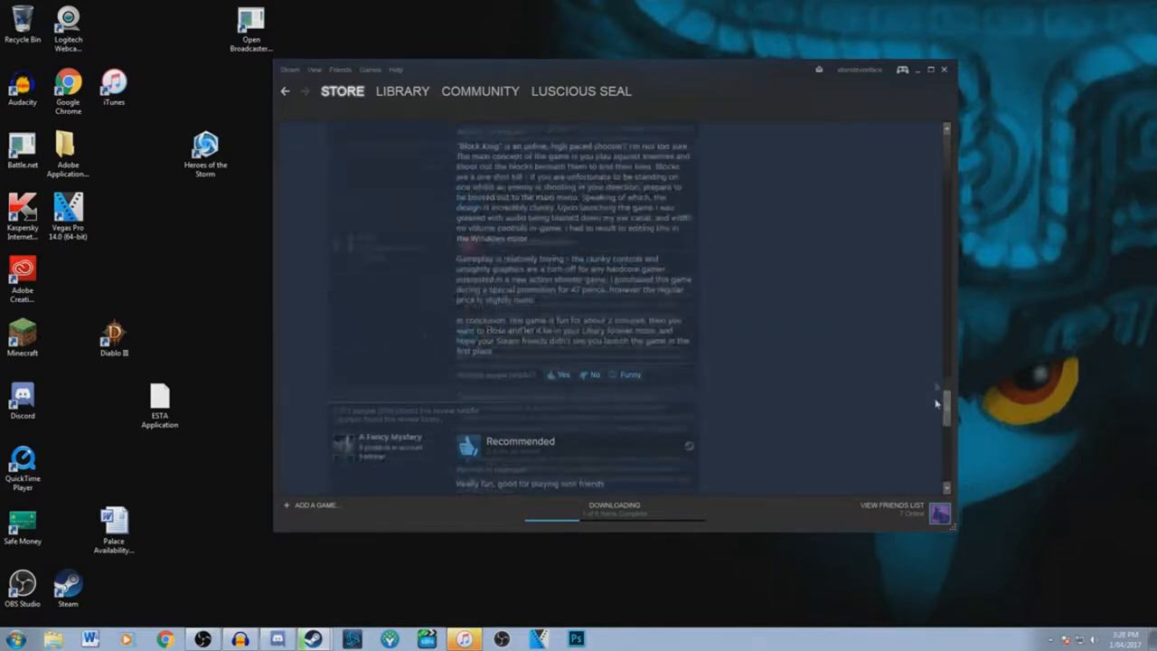